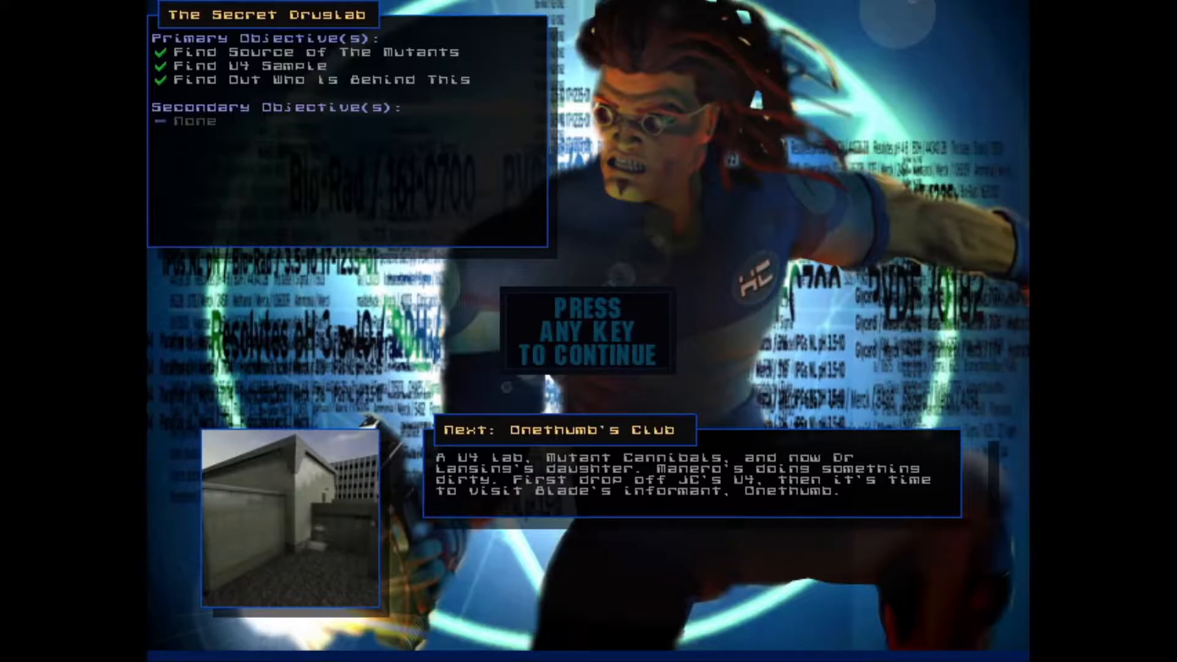
pyautogui.press('space')
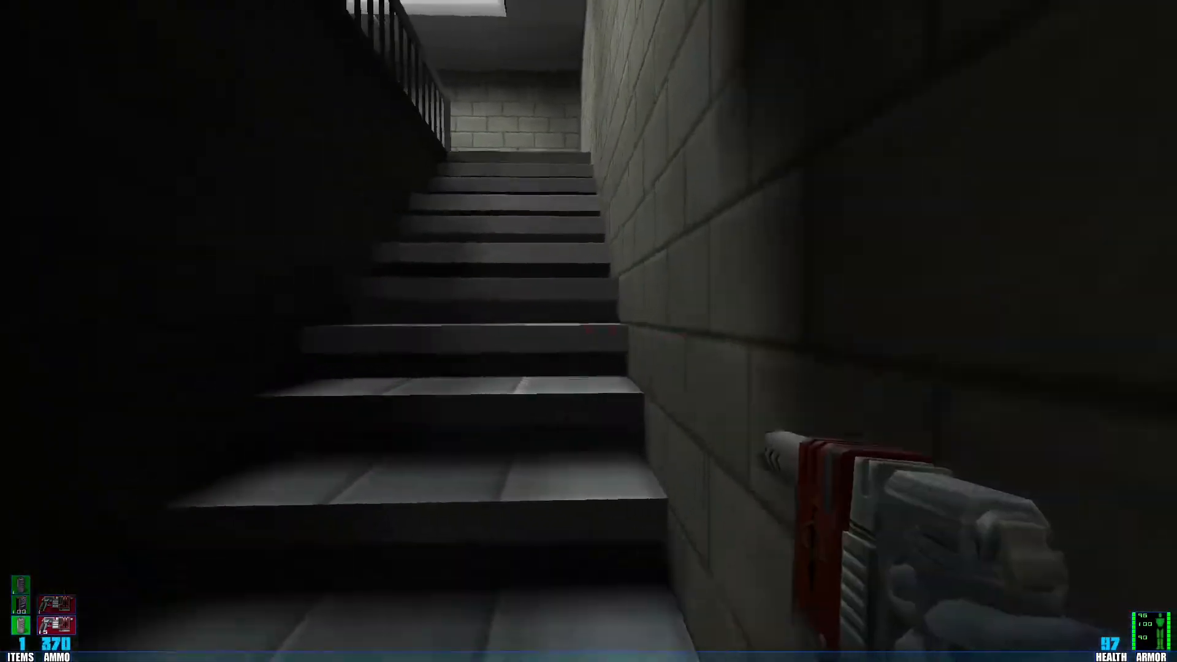
pyautogui.press('w')
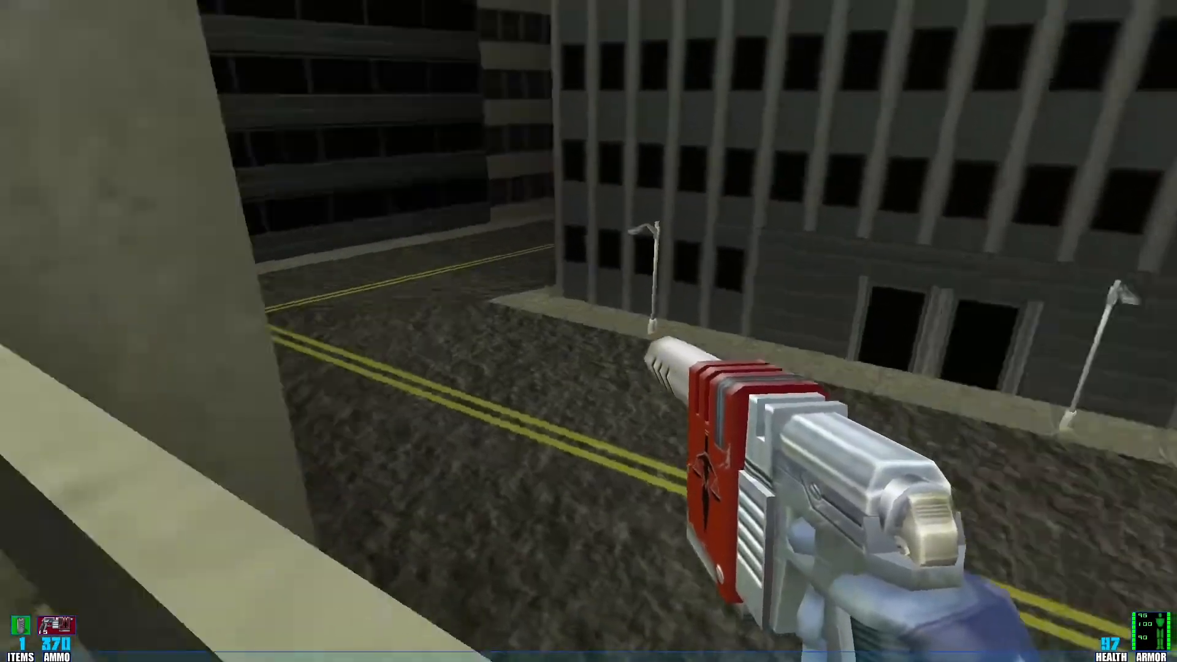
pyautogui.moveTo(589, 331)
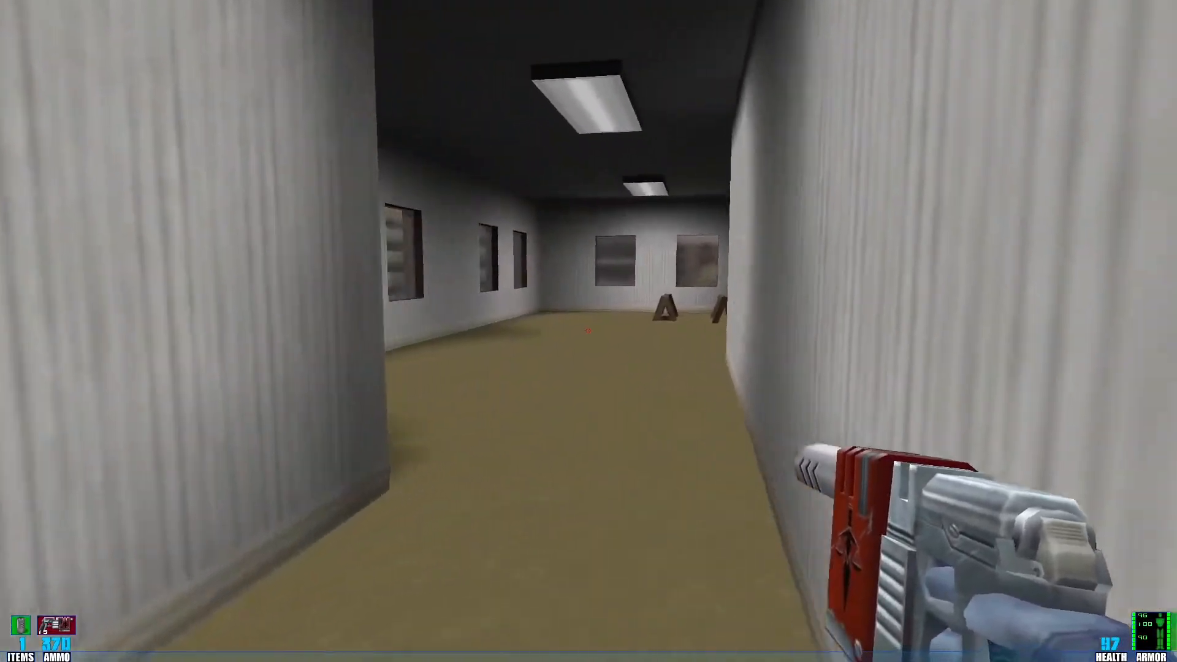
pyautogui.moveTo(589, 331)
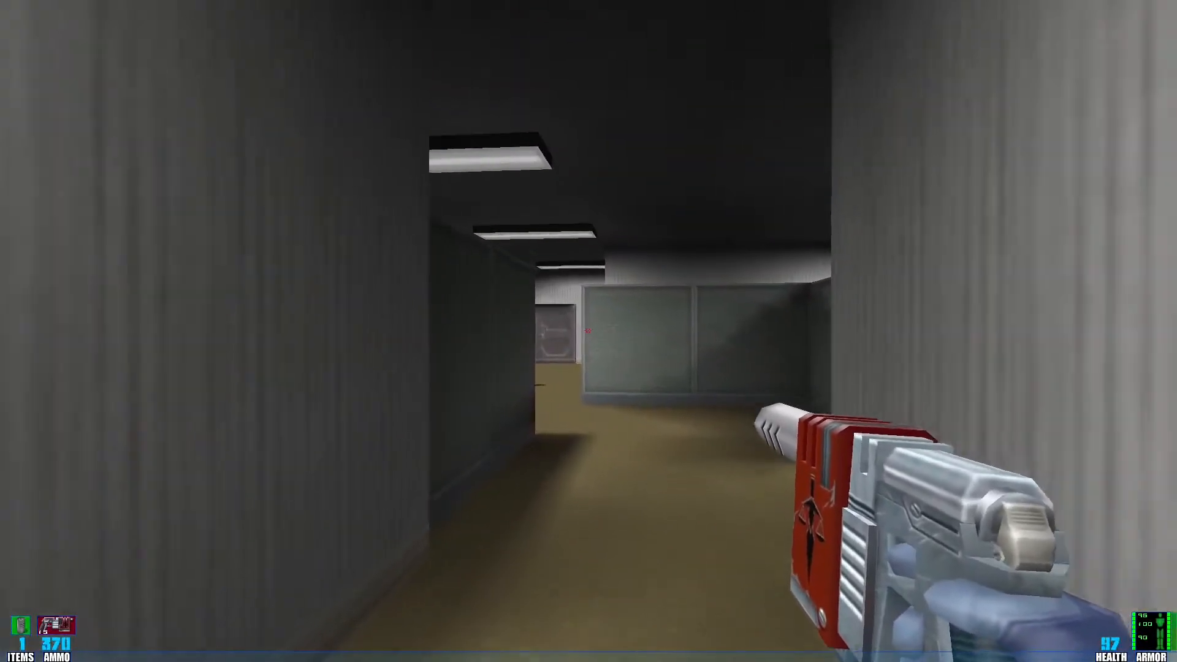
pyautogui.moveTo(589, 331)
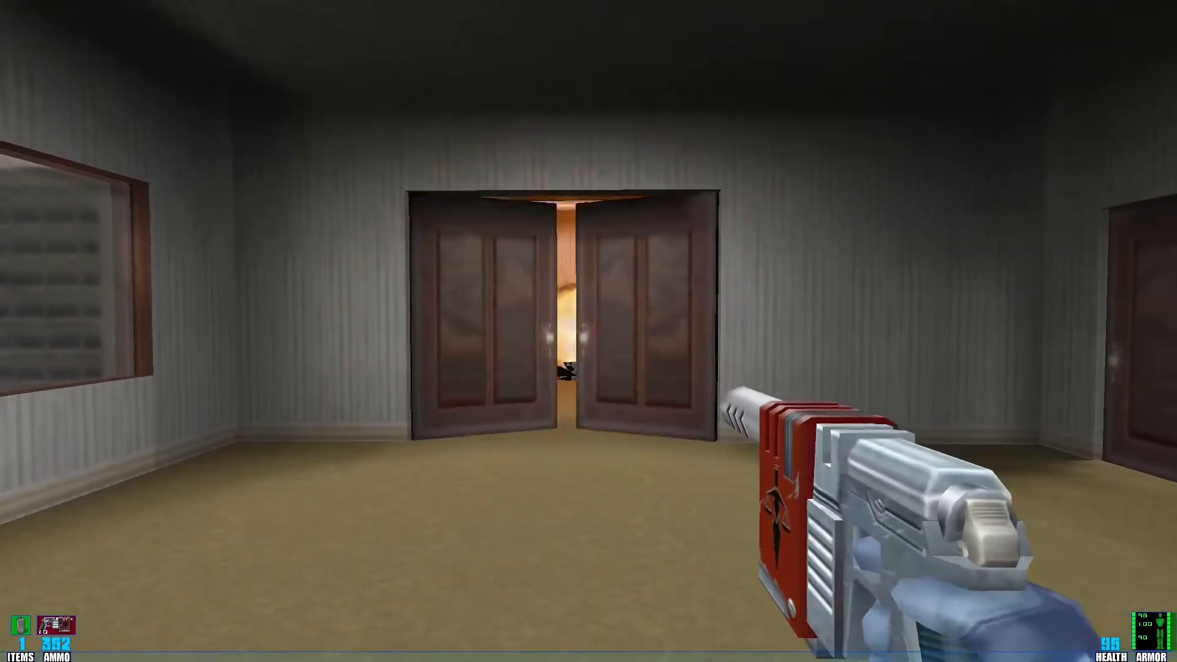
pyautogui.click(589, 331)
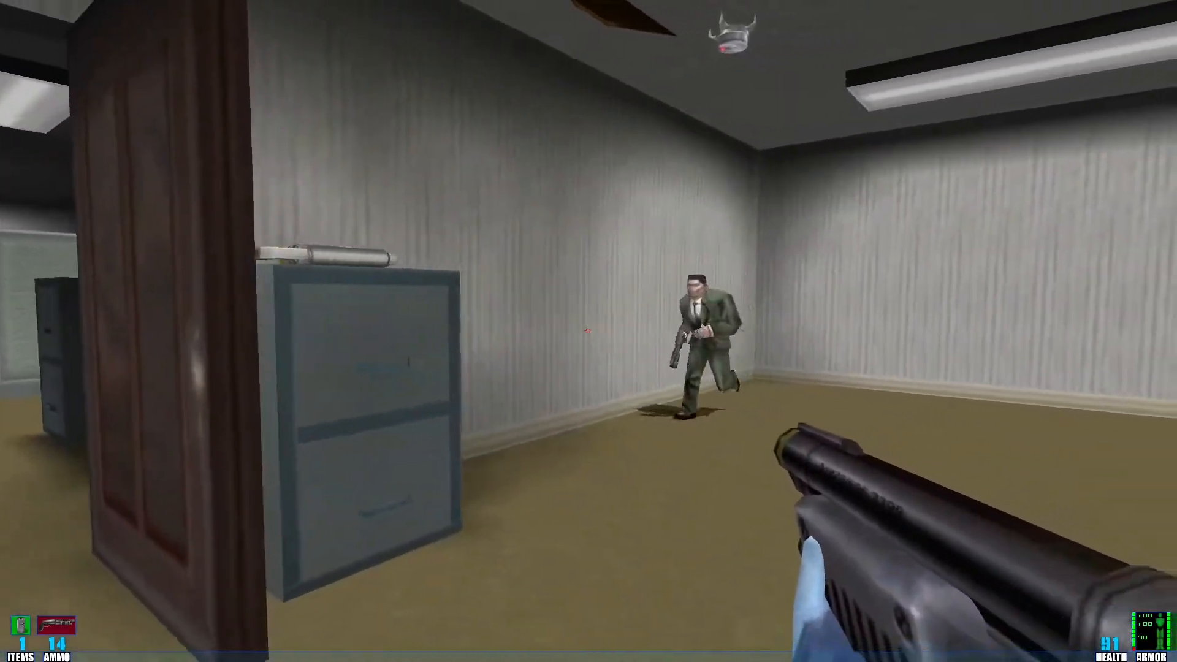
pyautogui.click(588, 331)
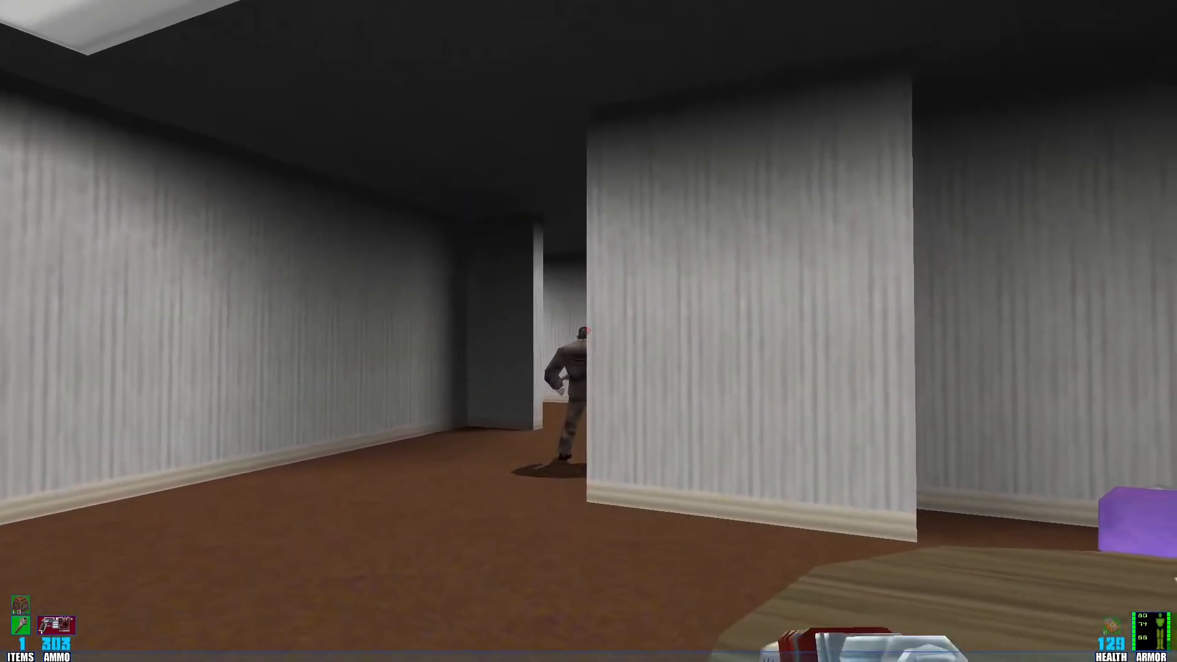
pyautogui.click(589, 331)
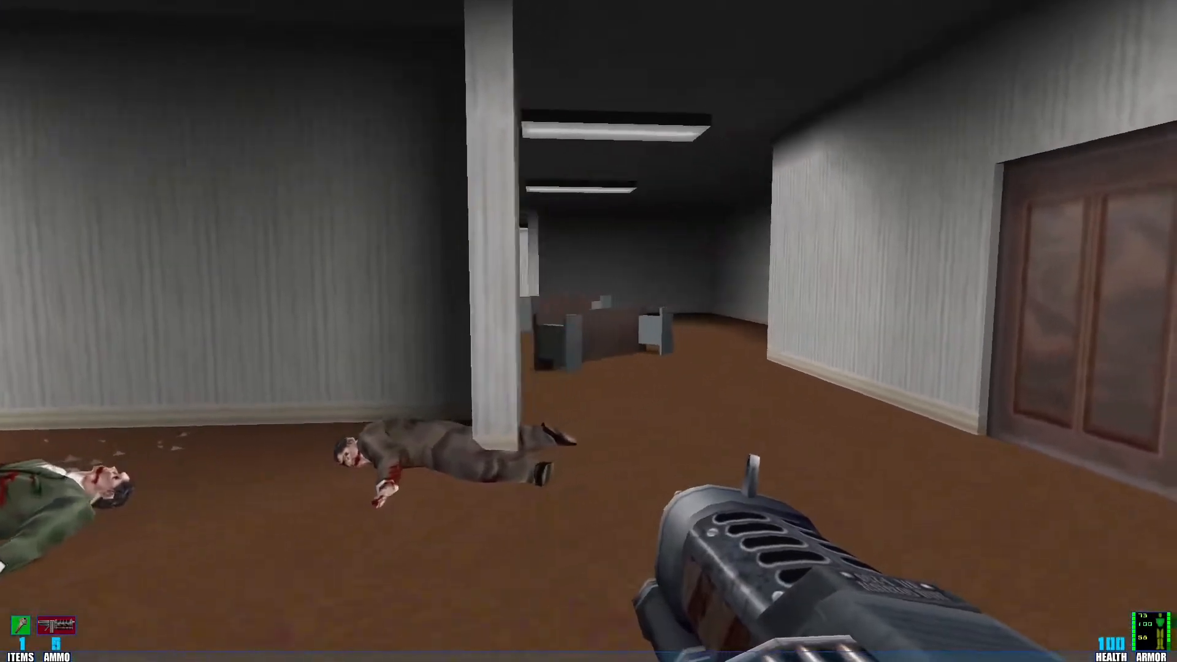
pyautogui.click(589, 332)
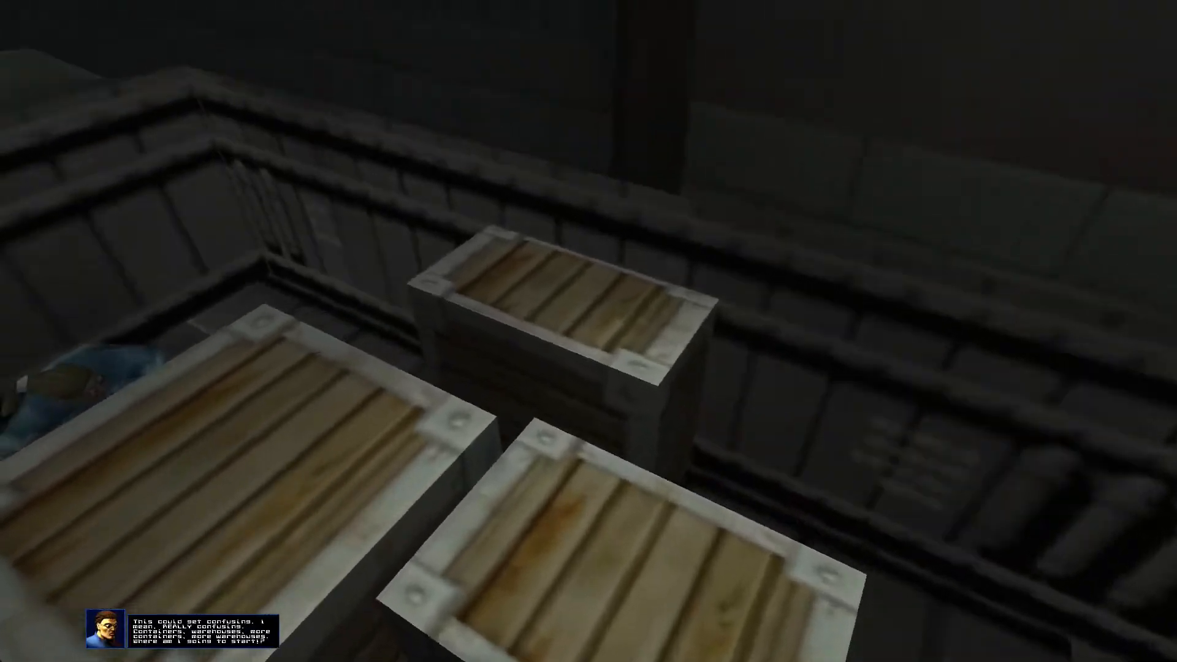
pyautogui.moveTo(588, 332)
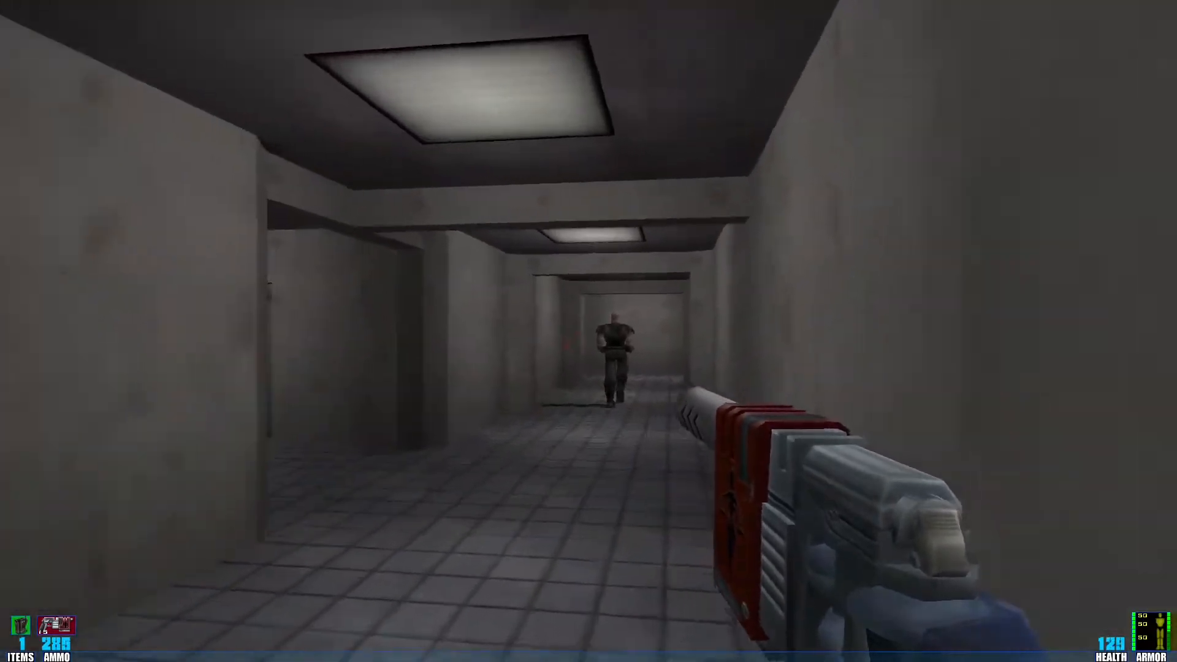
pyautogui.click(589, 330)
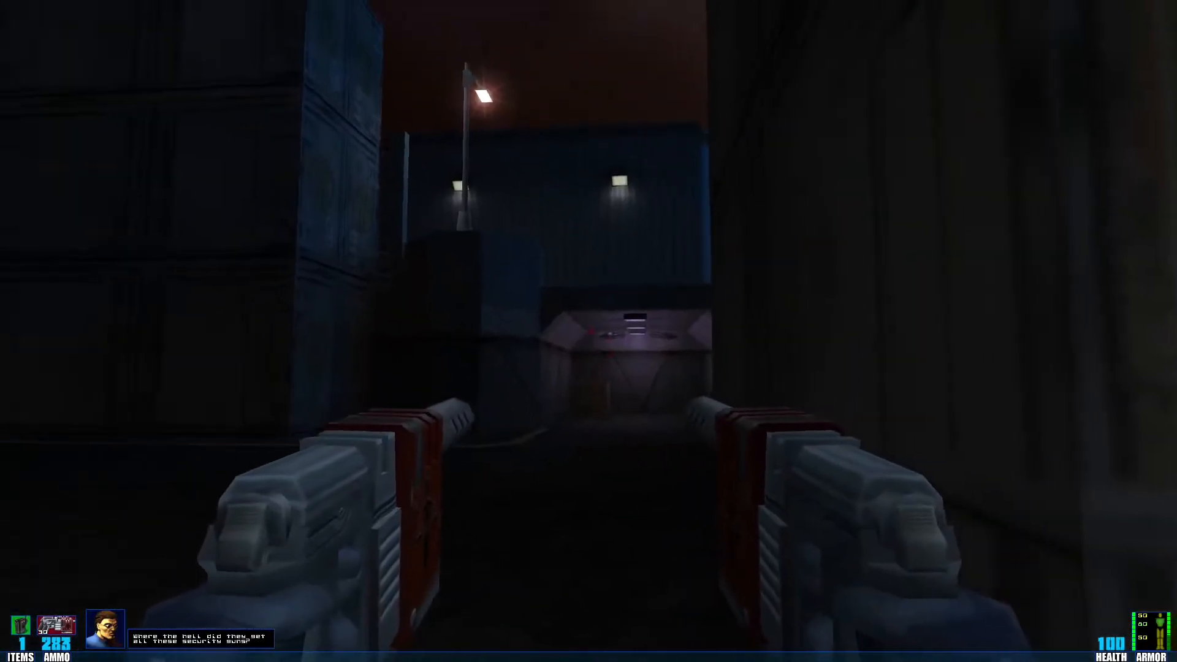
pyautogui.moveTo(589, 331)
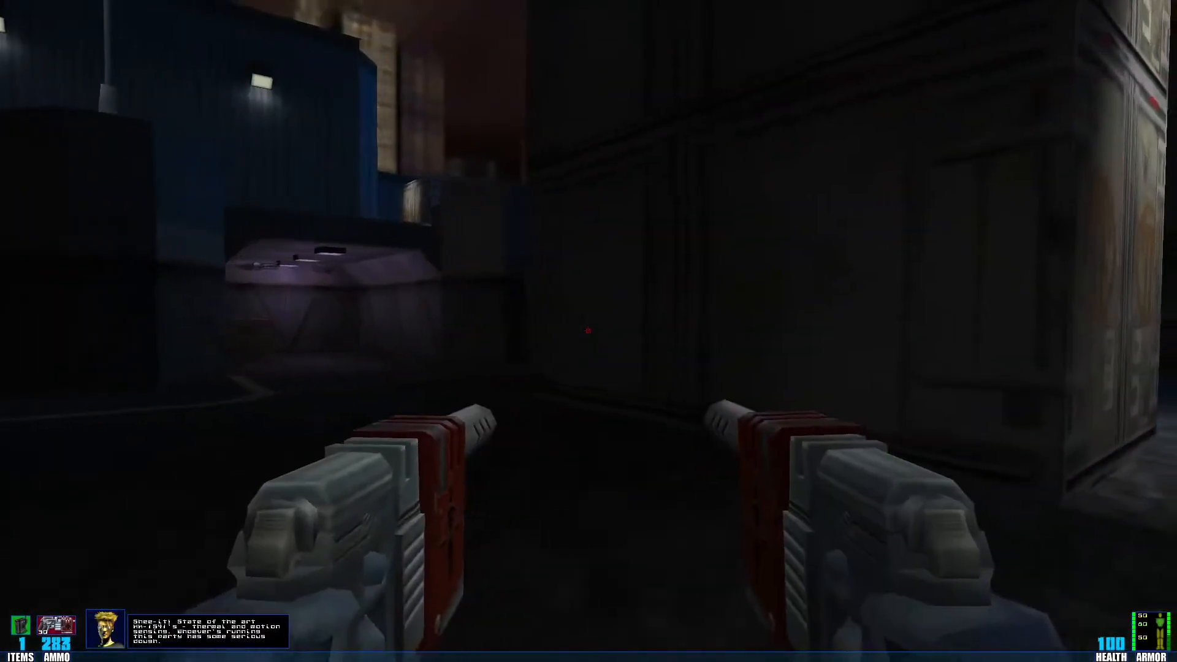
pyautogui.moveTo(588, 331)
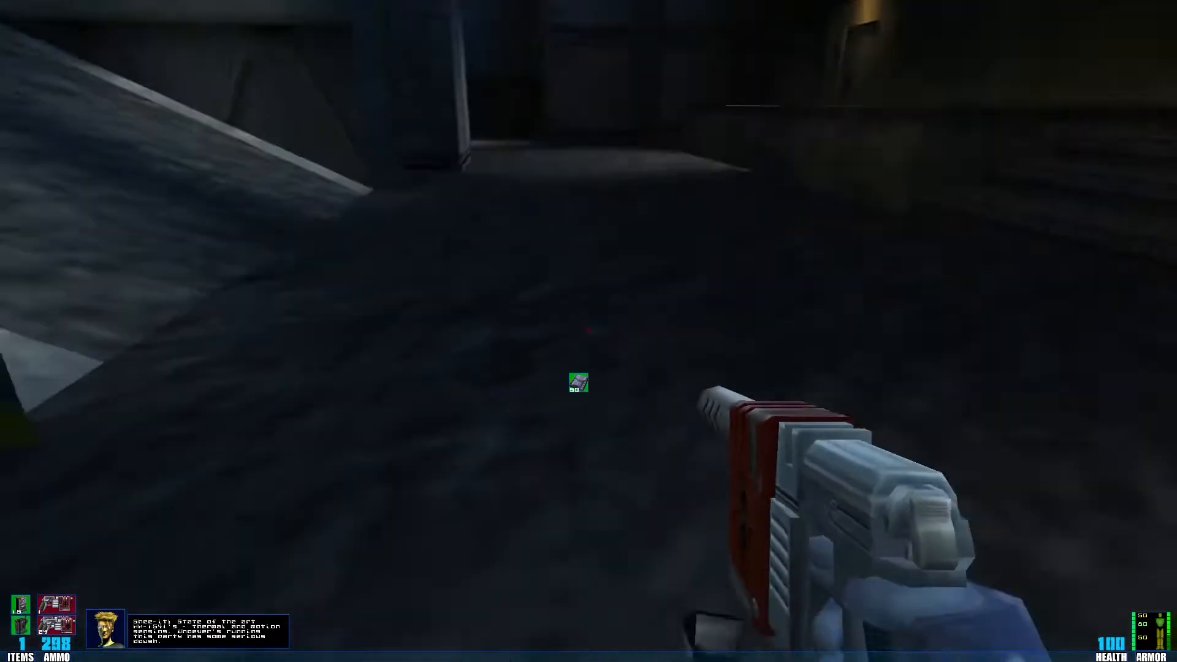
pyautogui.press('Tab')
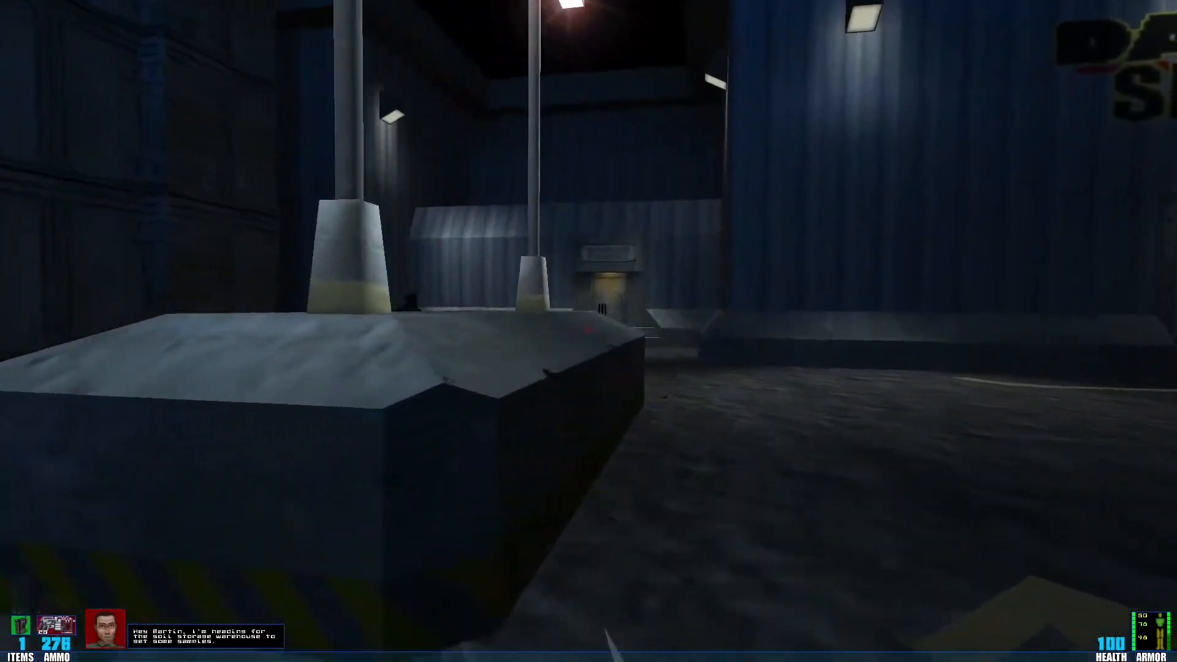
pyautogui.click(589, 331)
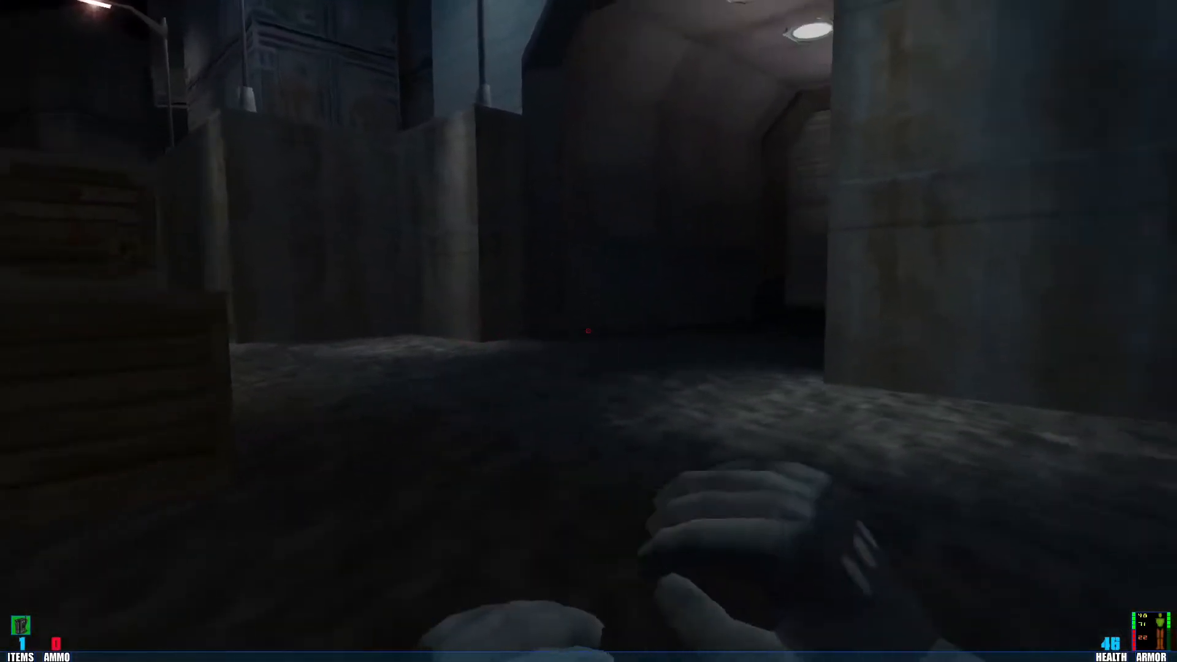
pyautogui.click(587, 331)
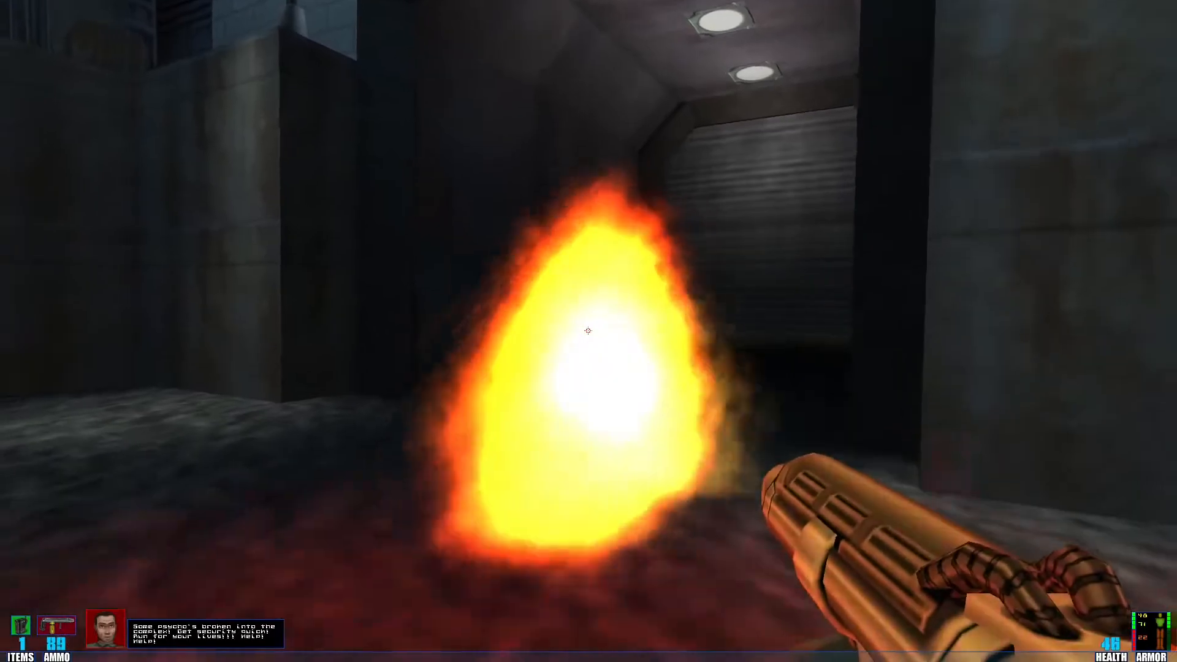
pyautogui.click(588, 331)
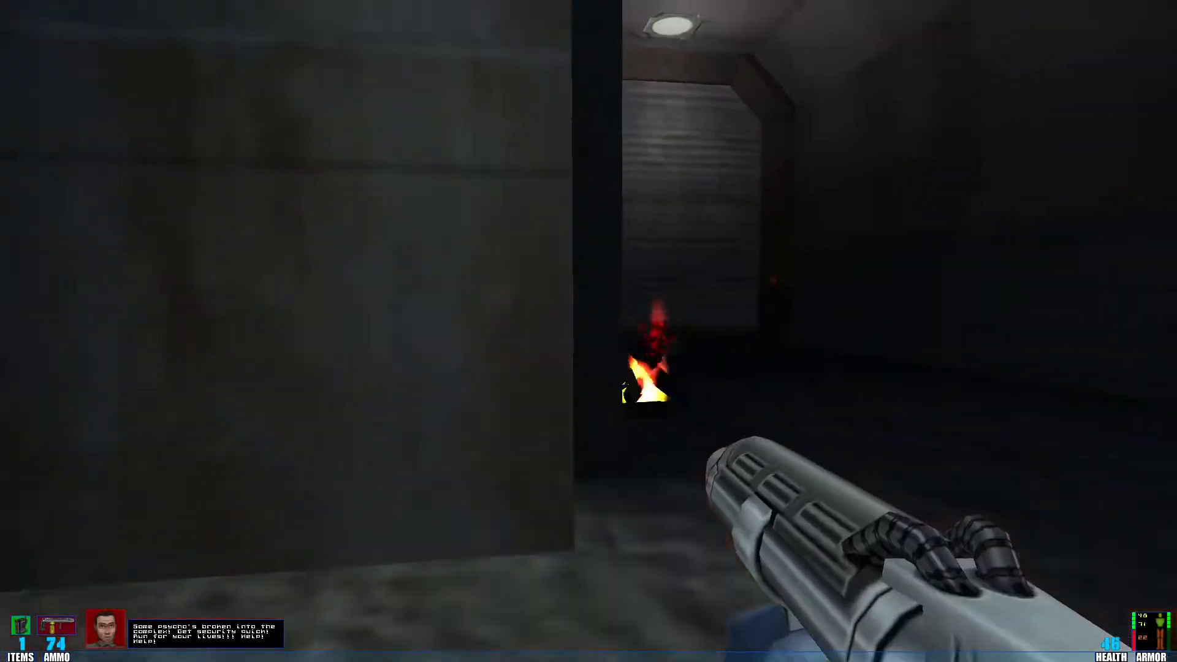
pyautogui.click(588, 331)
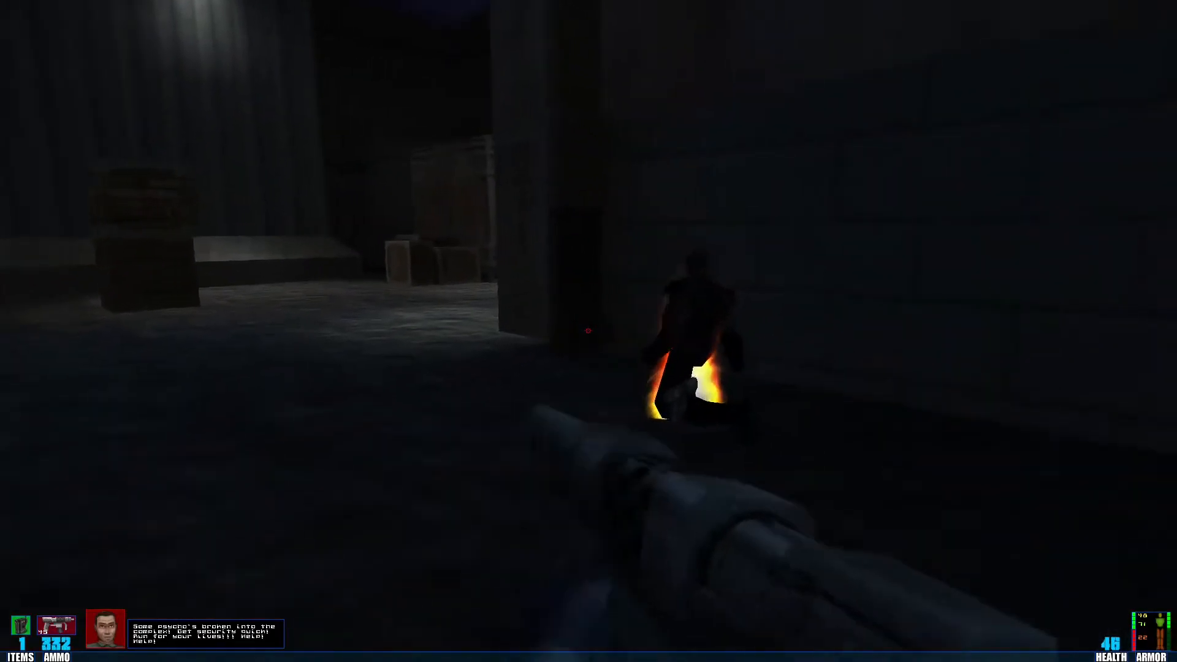
pyautogui.click(588, 331)
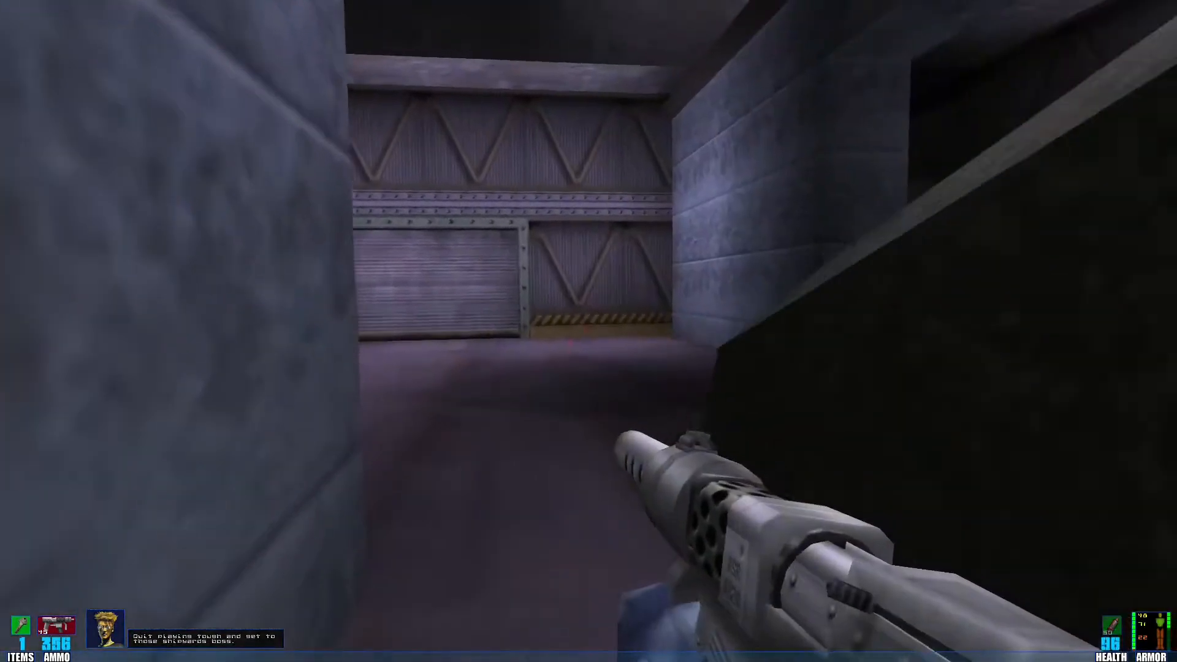
pyautogui.moveTo(589, 225)
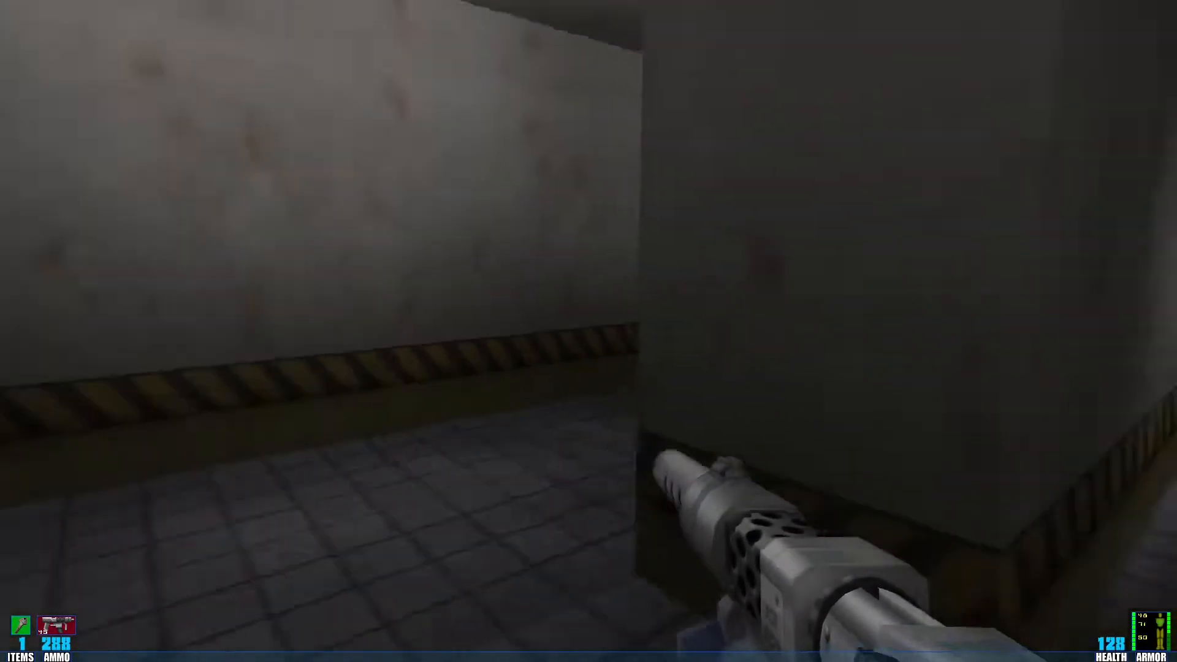
pyautogui.moveTo(588, 331)
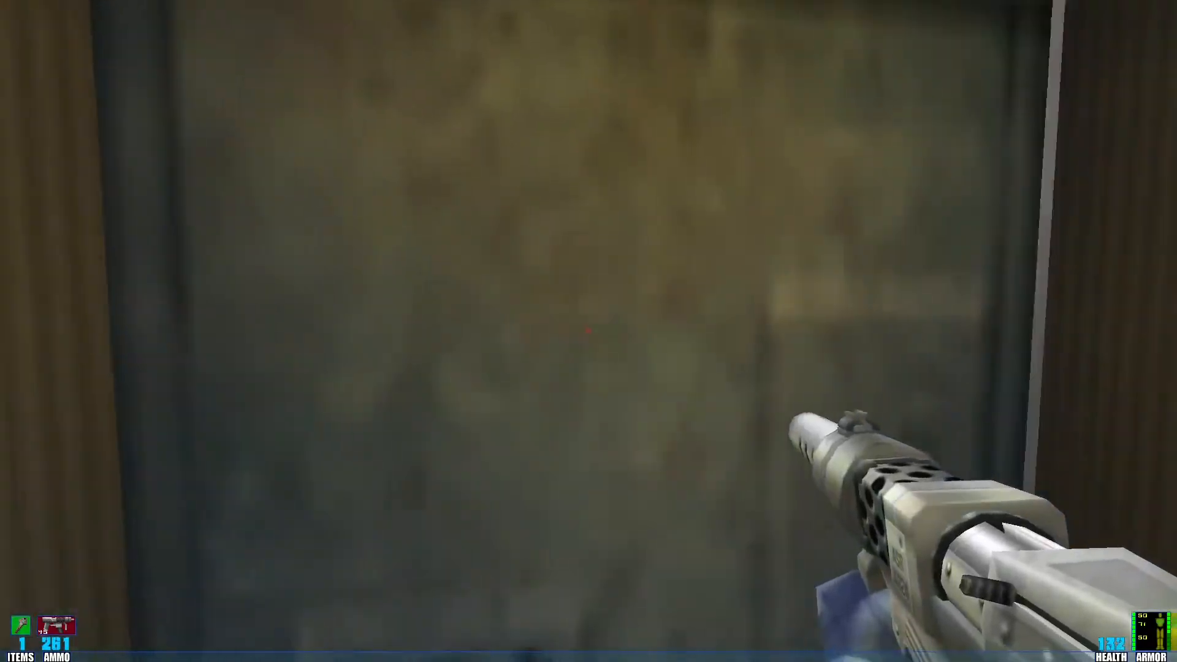
pyautogui.click(589, 331)
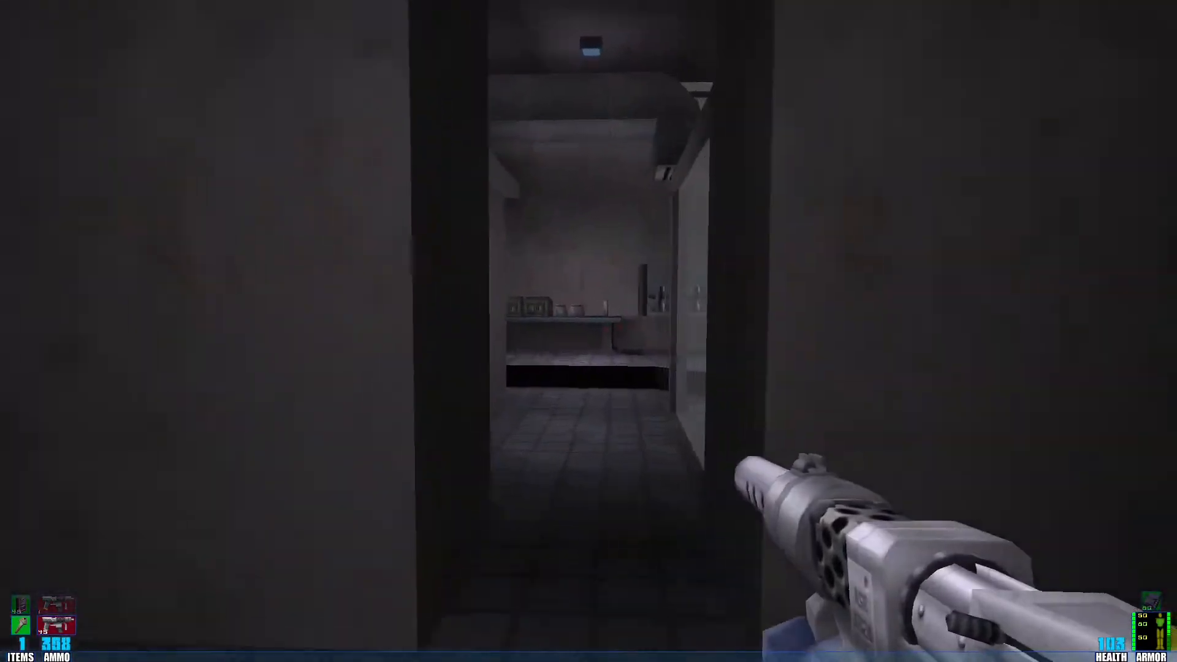
pyautogui.click(589, 331)
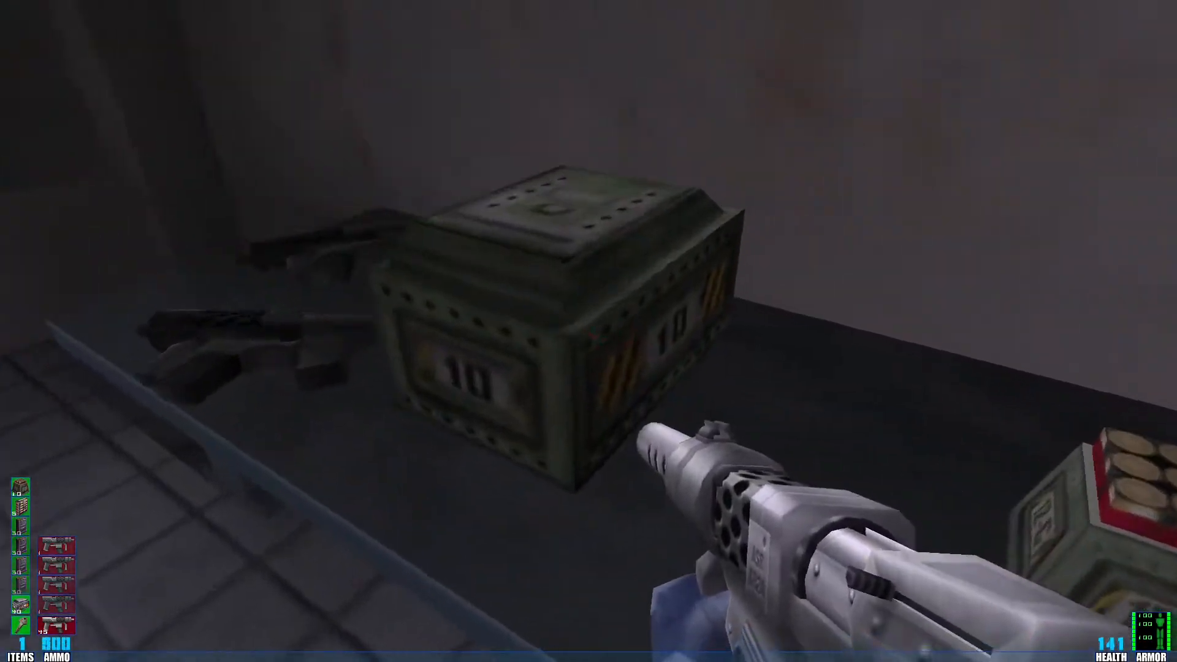
pyautogui.moveTo(589, 331)
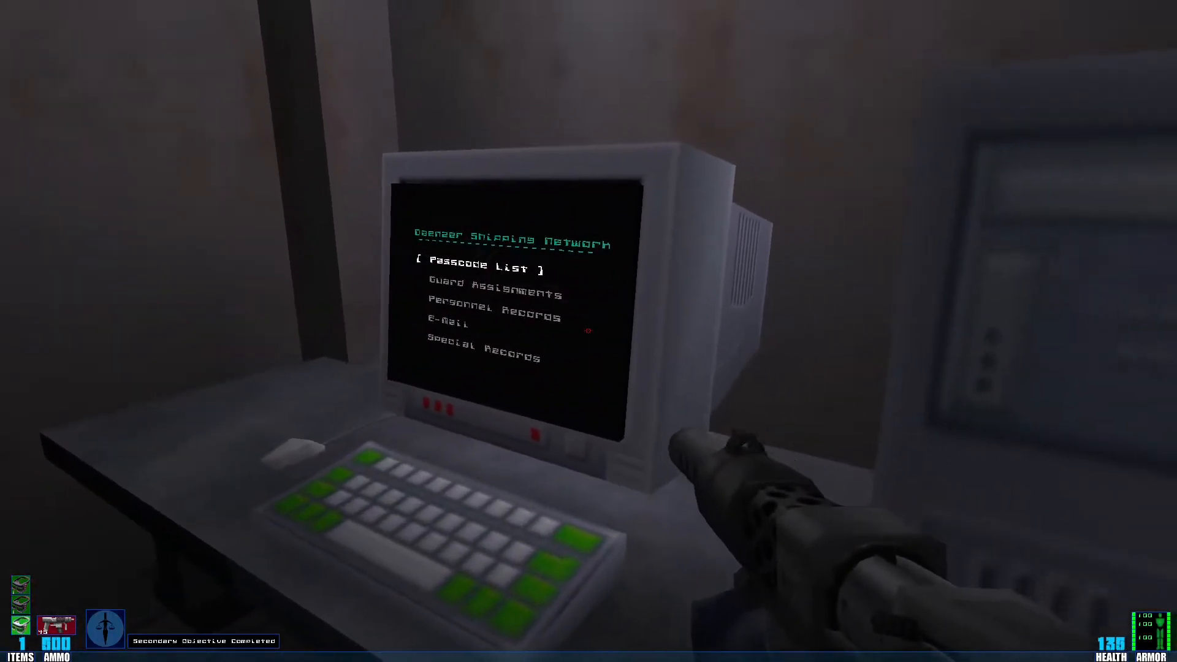
pyautogui.click(477, 265)
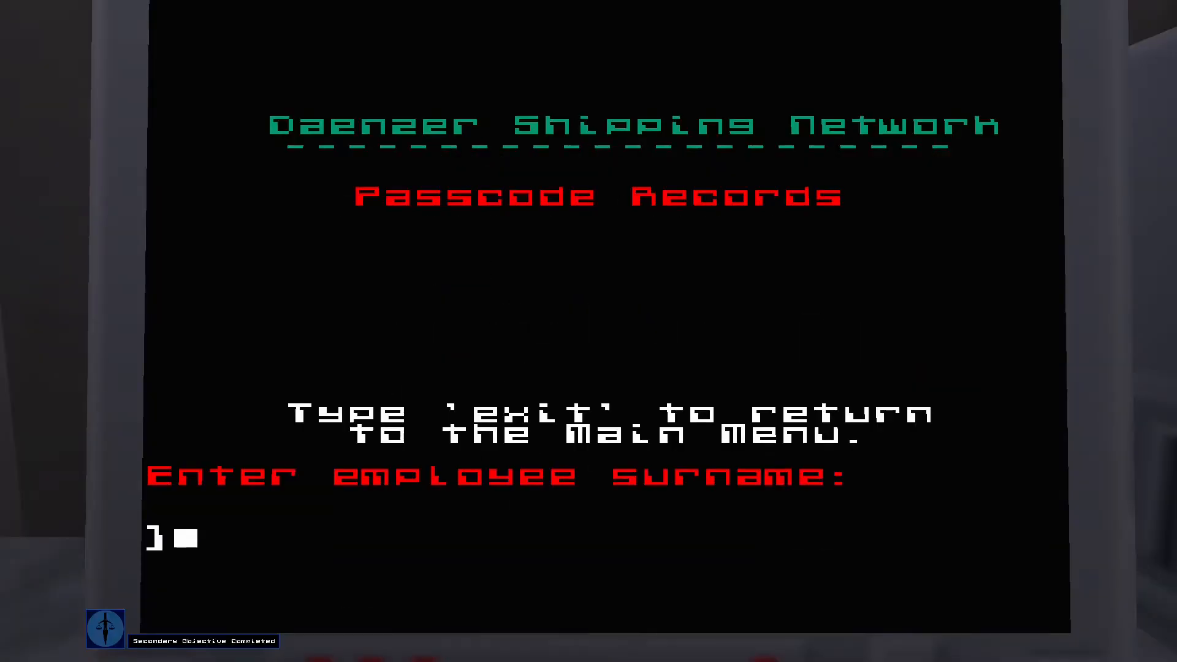
pyautogui.write('van damme')
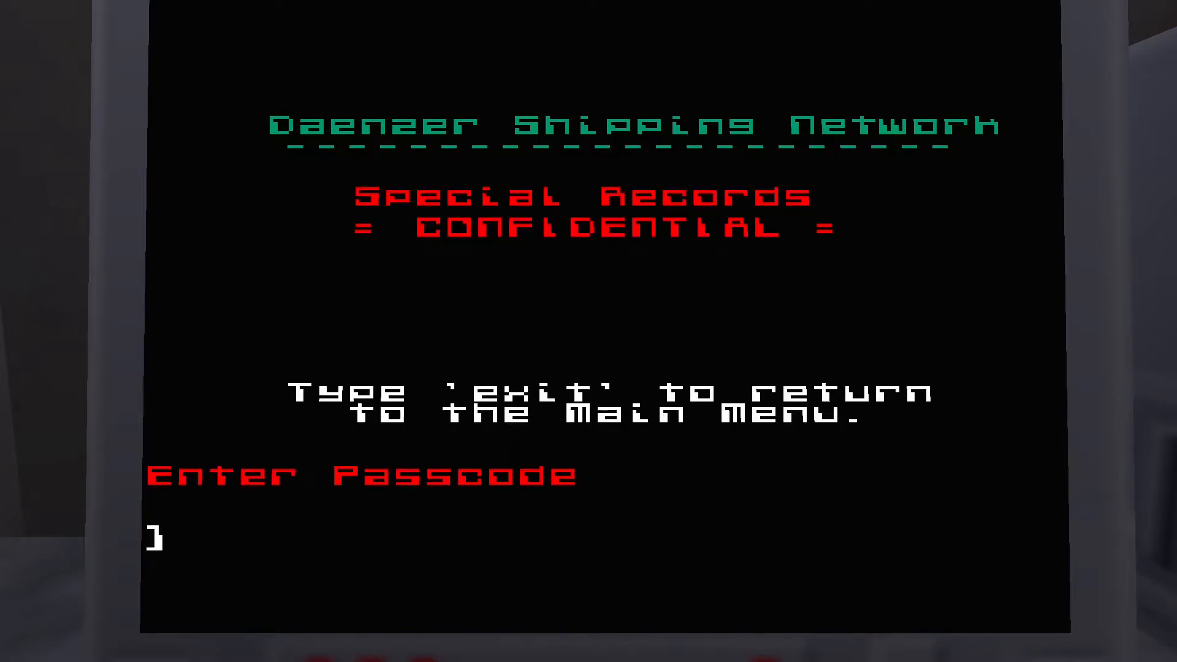
pyautogui.write('4')
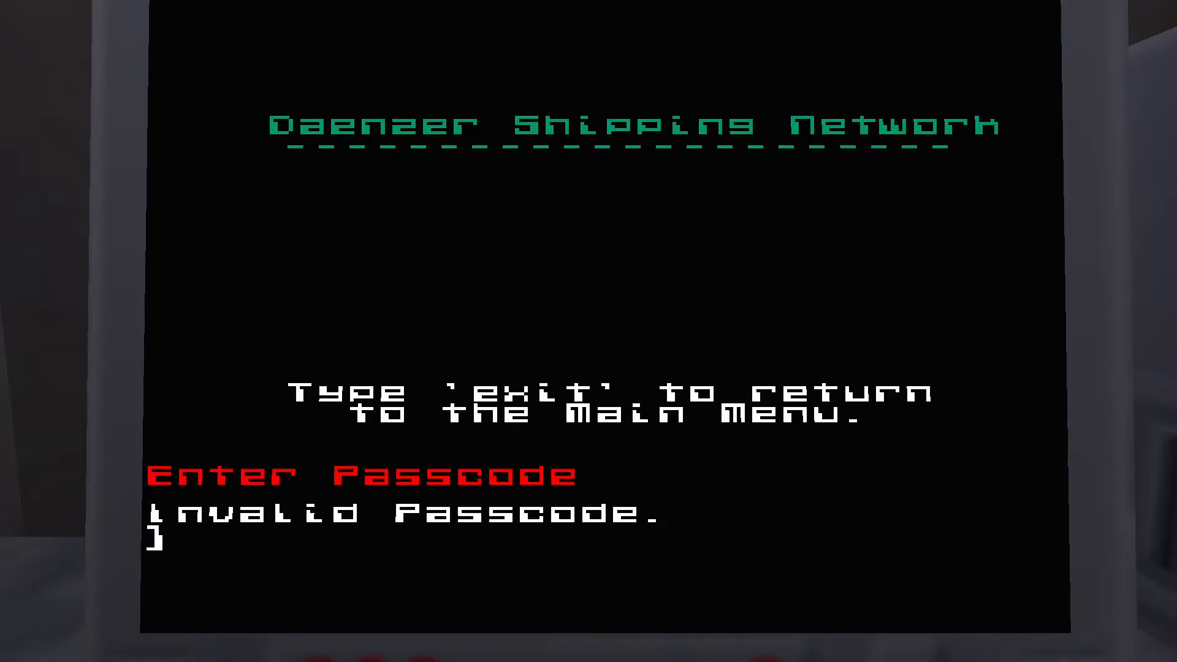
pyautogui.write('4588')
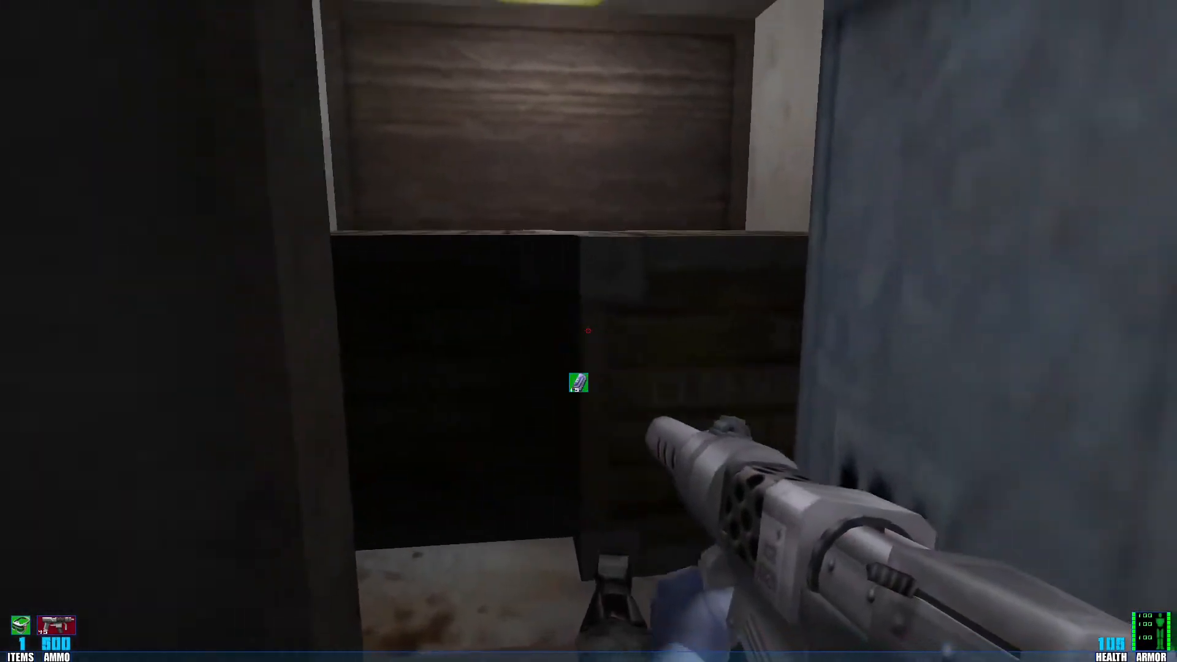
pyautogui.click(589, 330)
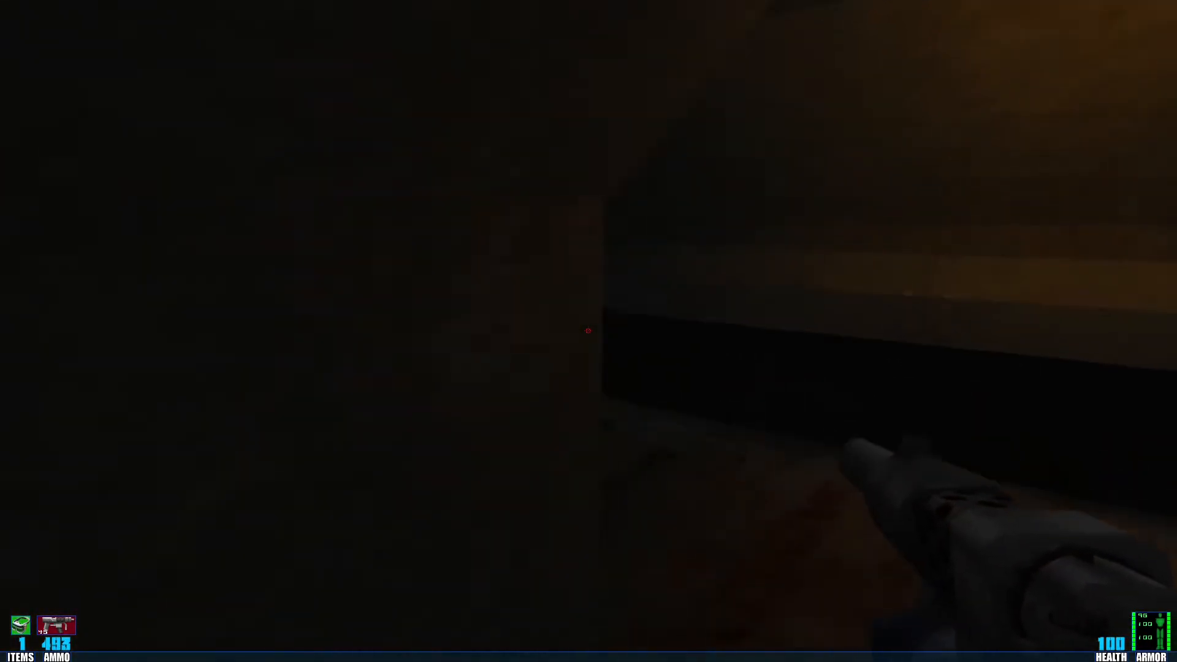
pyautogui.moveTo(589, 331)
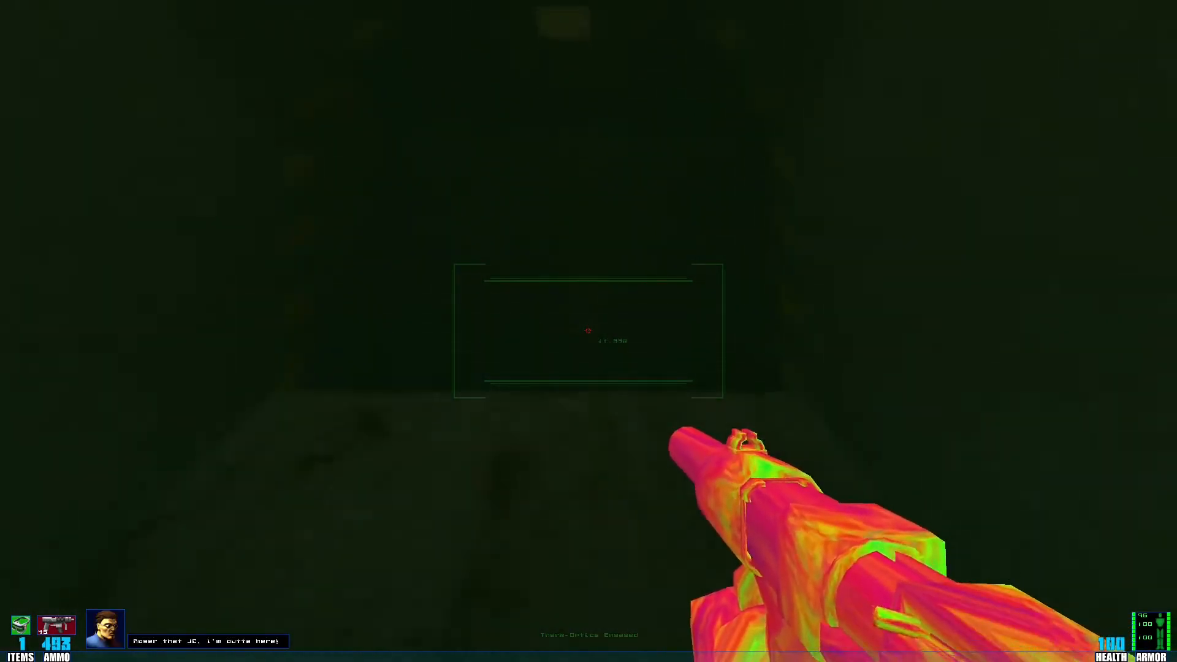
pyautogui.click(588, 331)
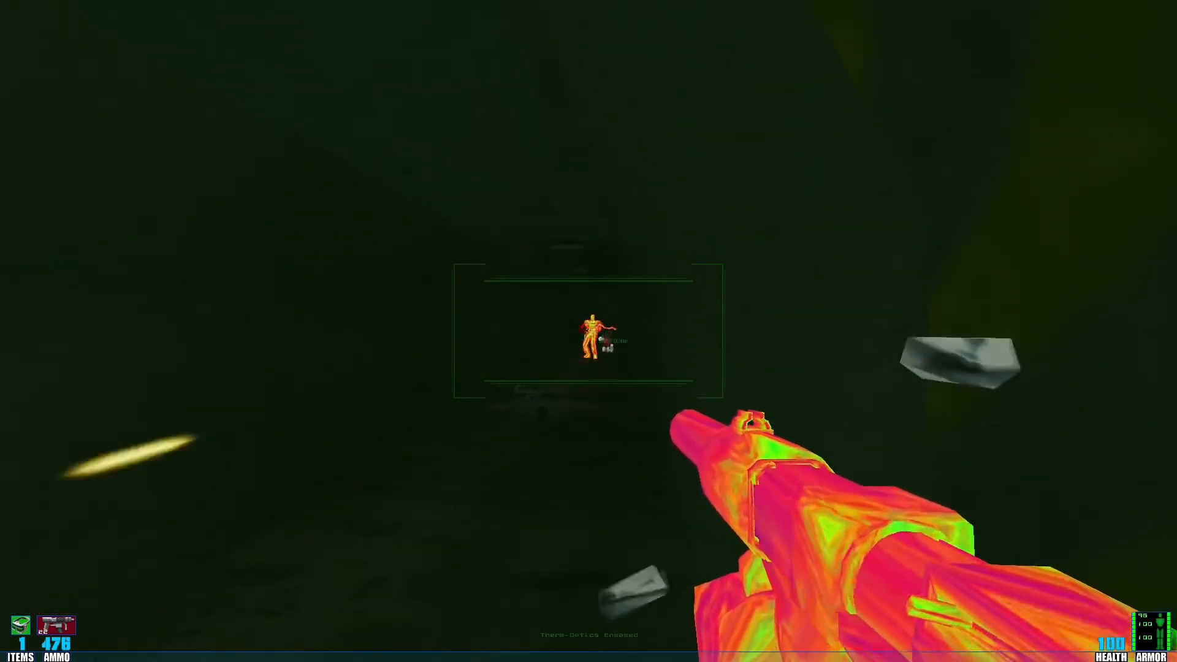
pyautogui.click(589, 332)
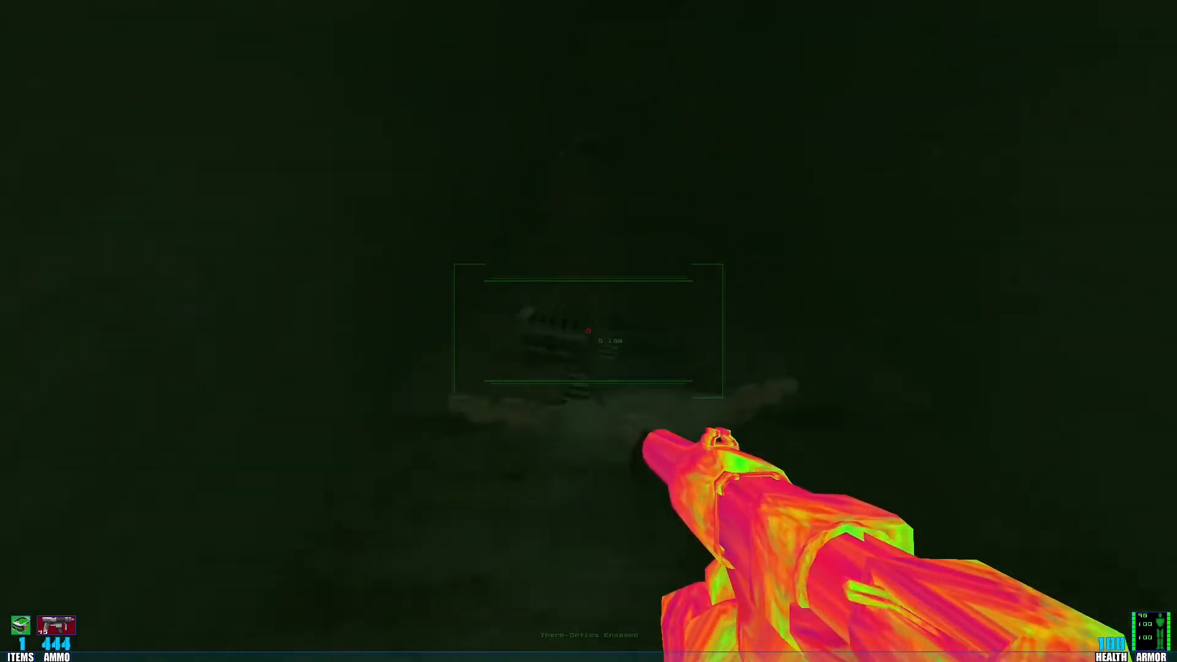
pyautogui.click(588, 331)
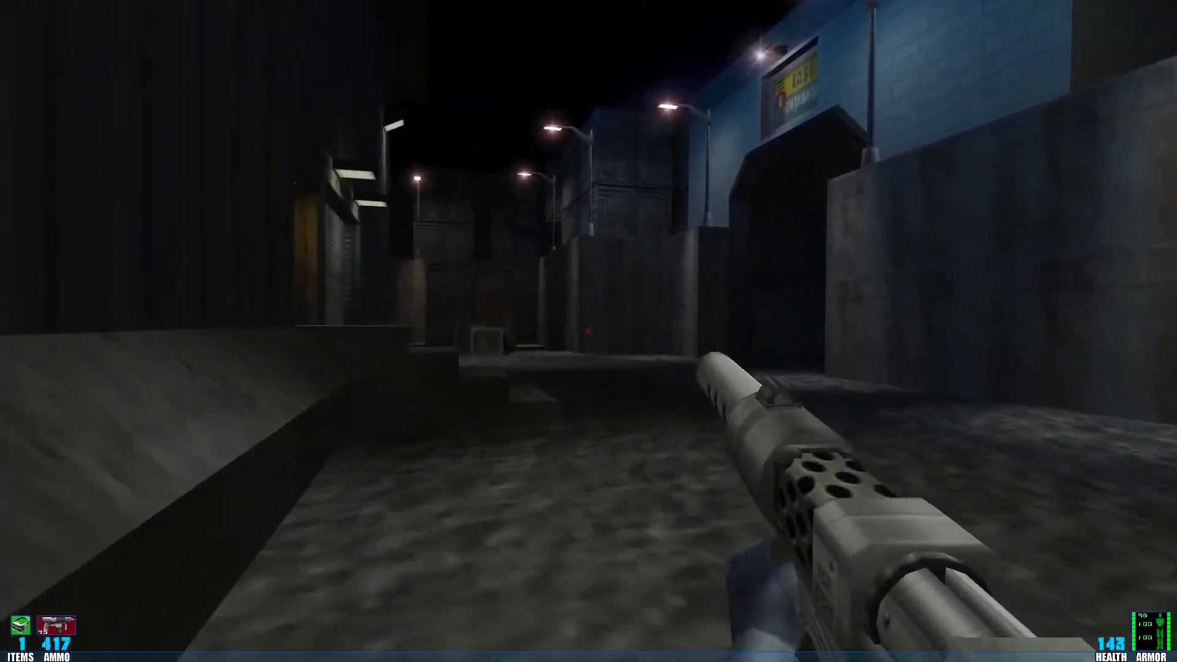
pyautogui.moveTo(589, 331)
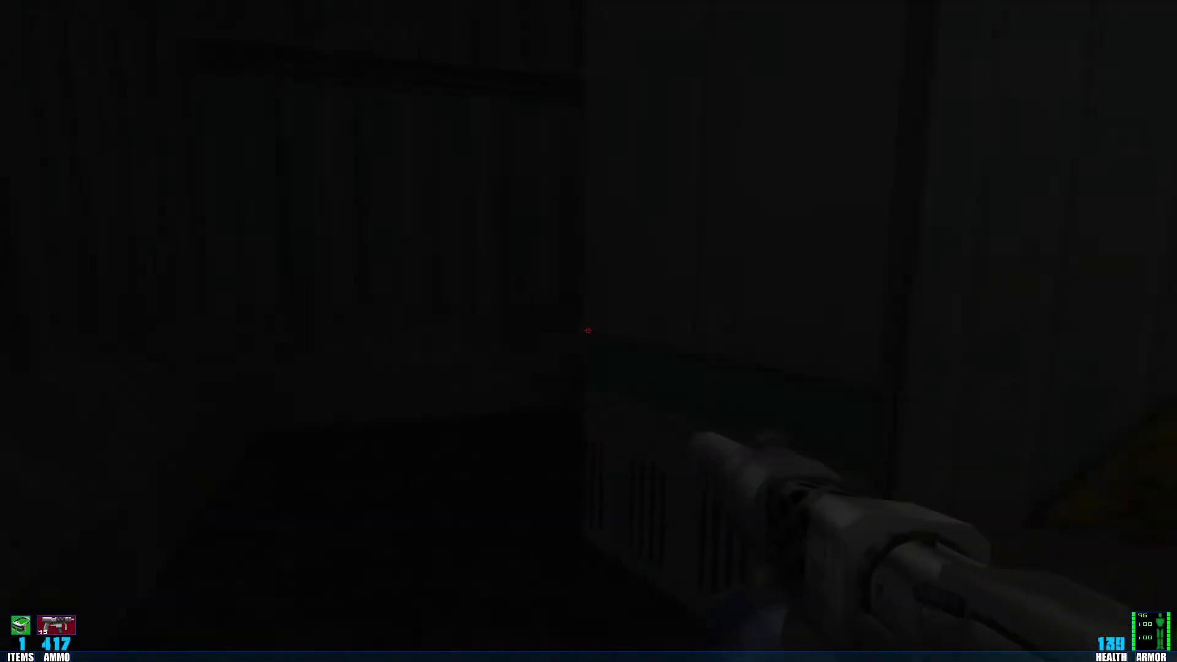
pyautogui.moveTo(589, 331)
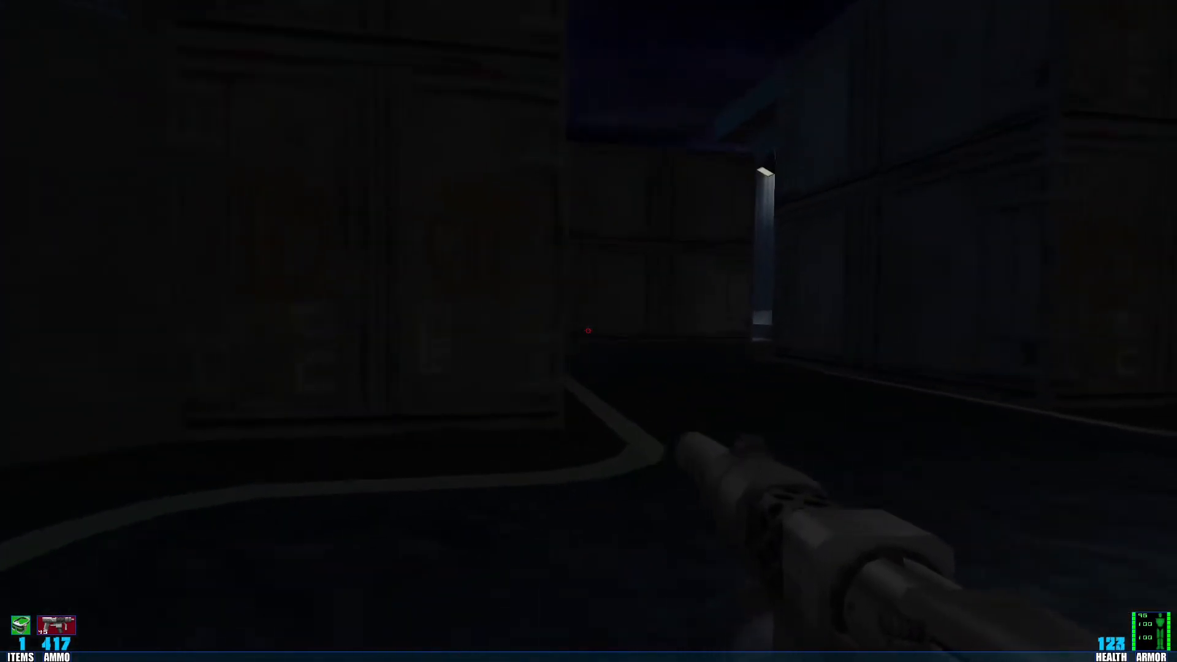
pyautogui.moveTo(589, 331)
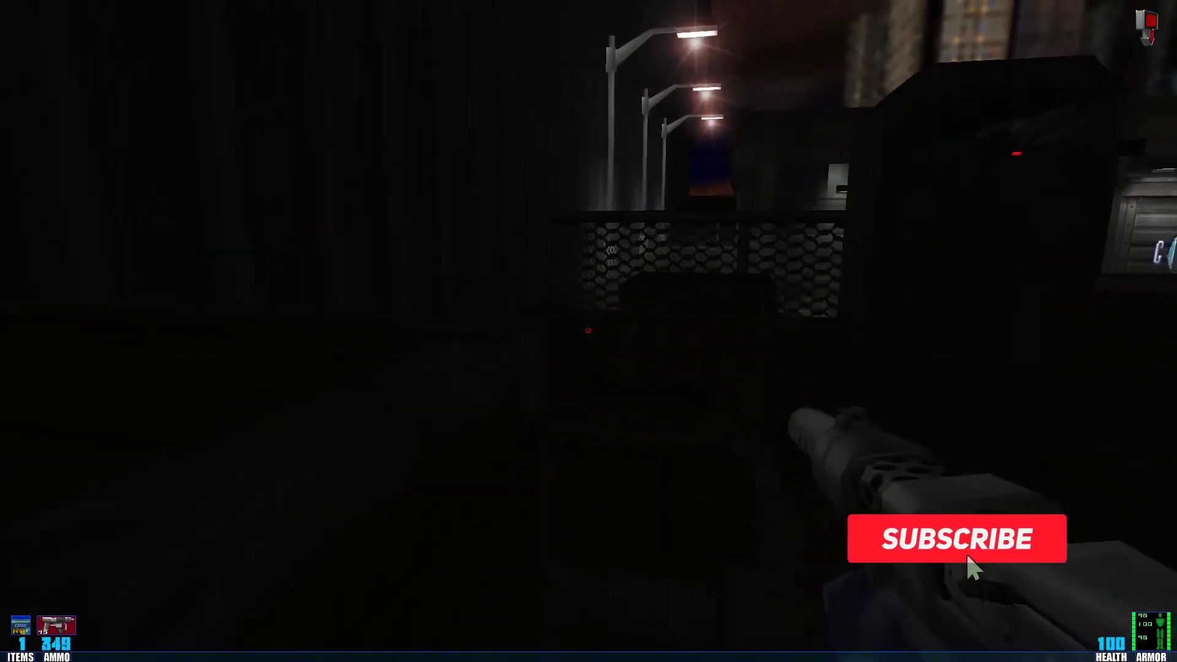
pyautogui.click(957, 539)
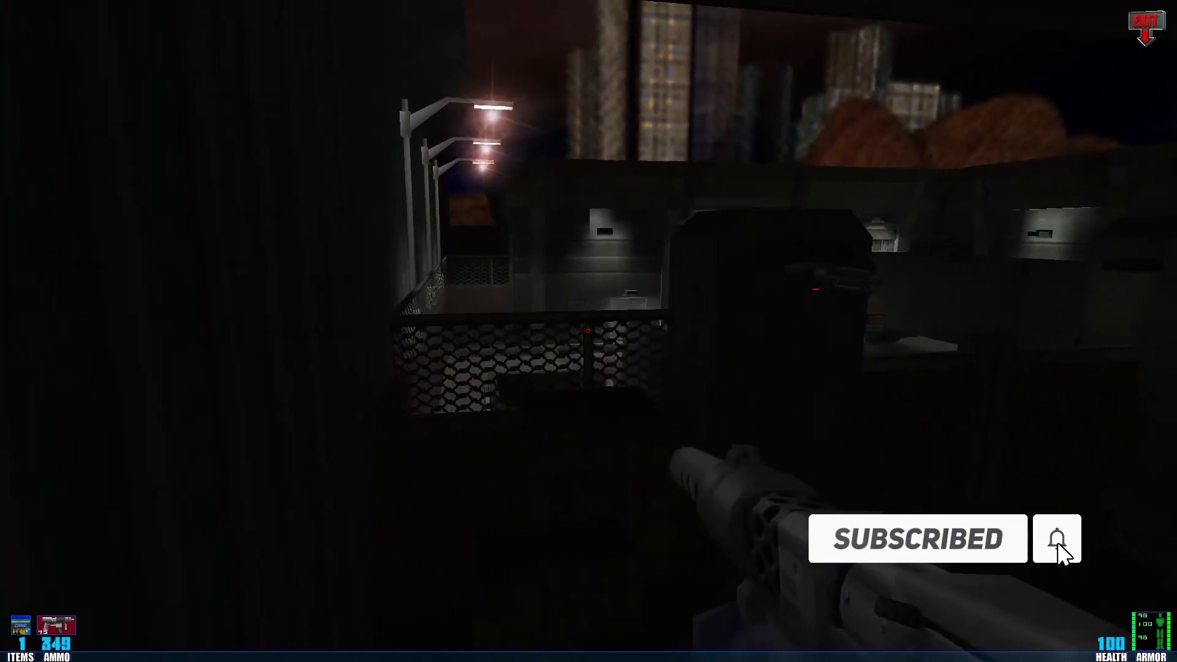